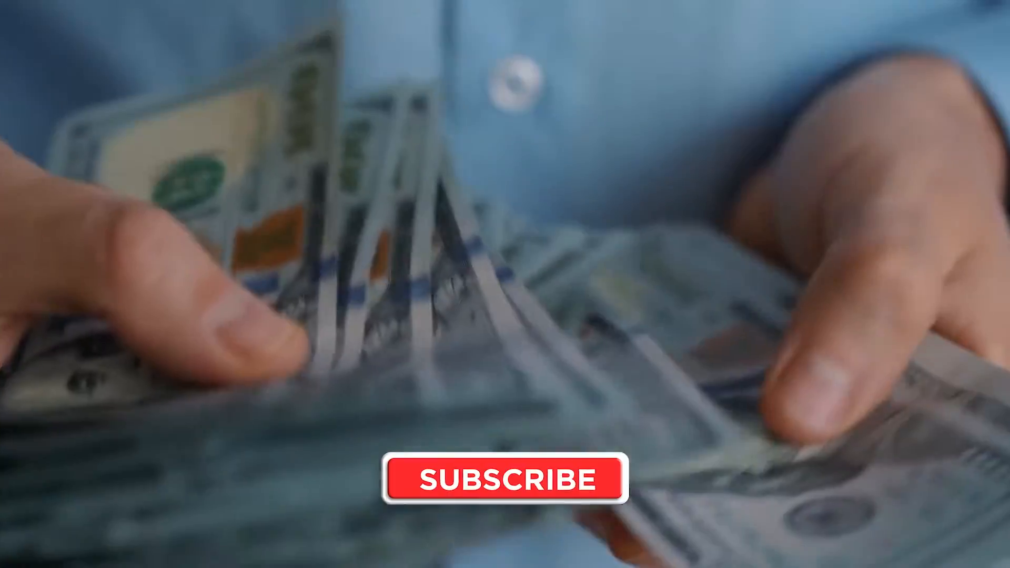
click(499, 478)
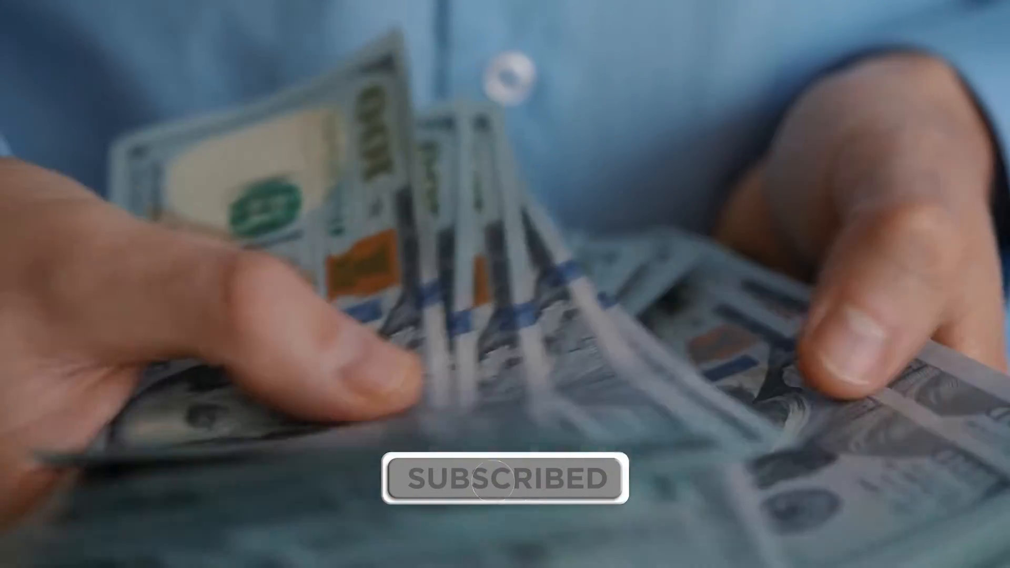